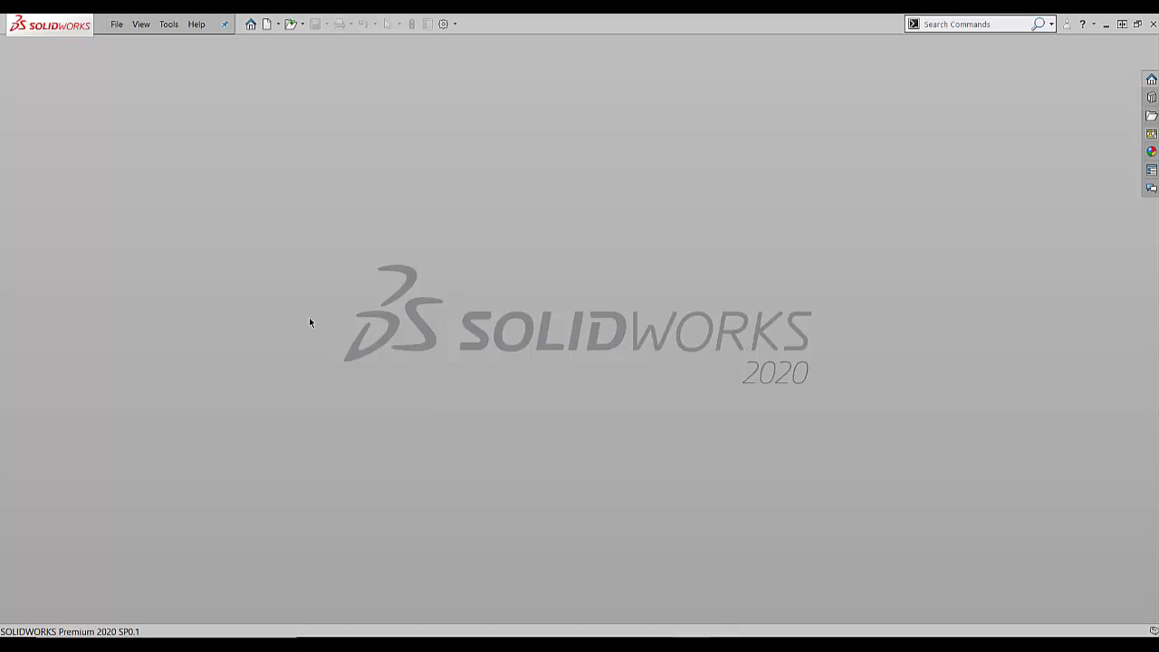
mouse_move(319, 299)
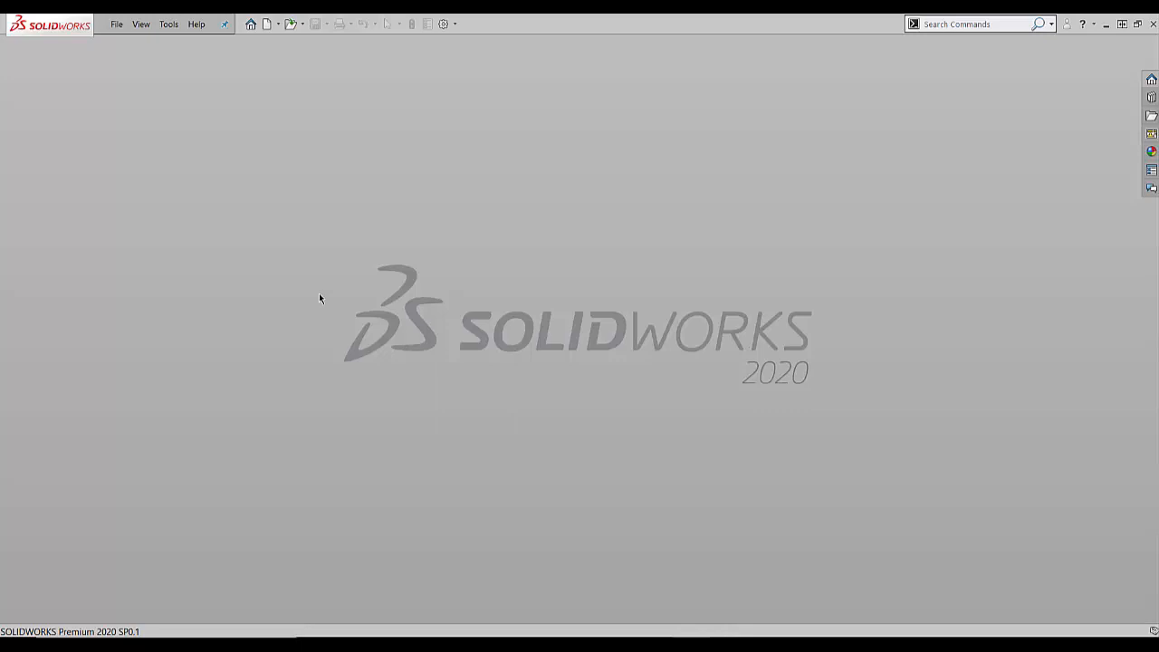
mouse_move(506, 274)
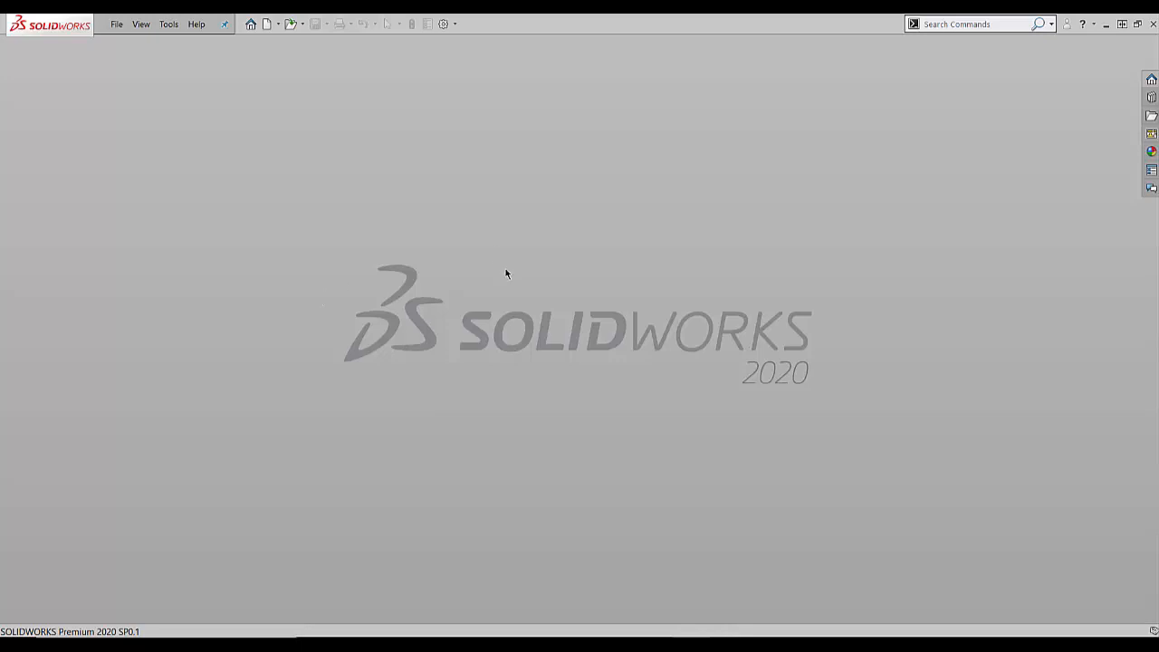
mouse_move(196, 24)
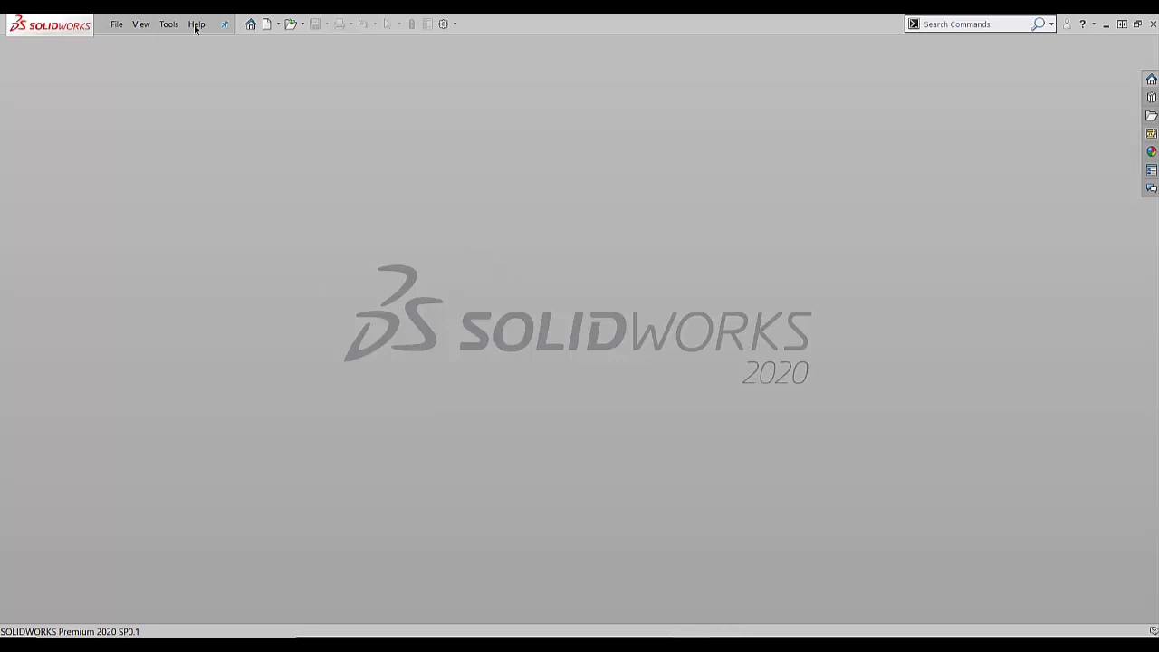
Show the Help menu options in the empty SOLIDWORKS window.
click(196, 24)
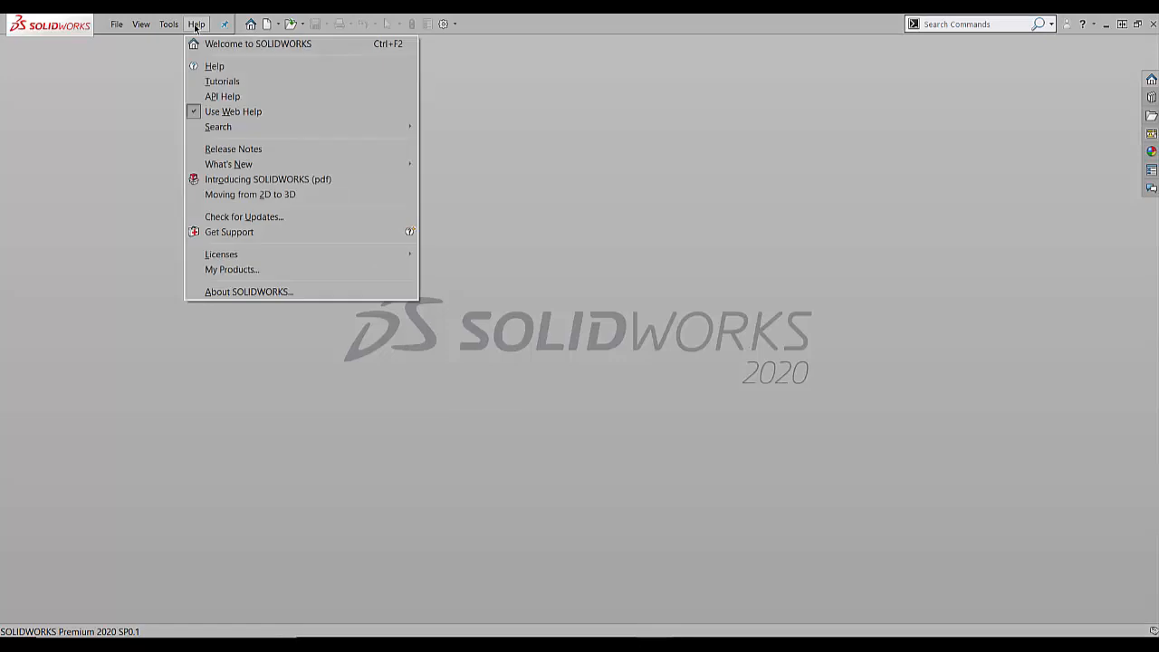
mouse_move(248, 292)
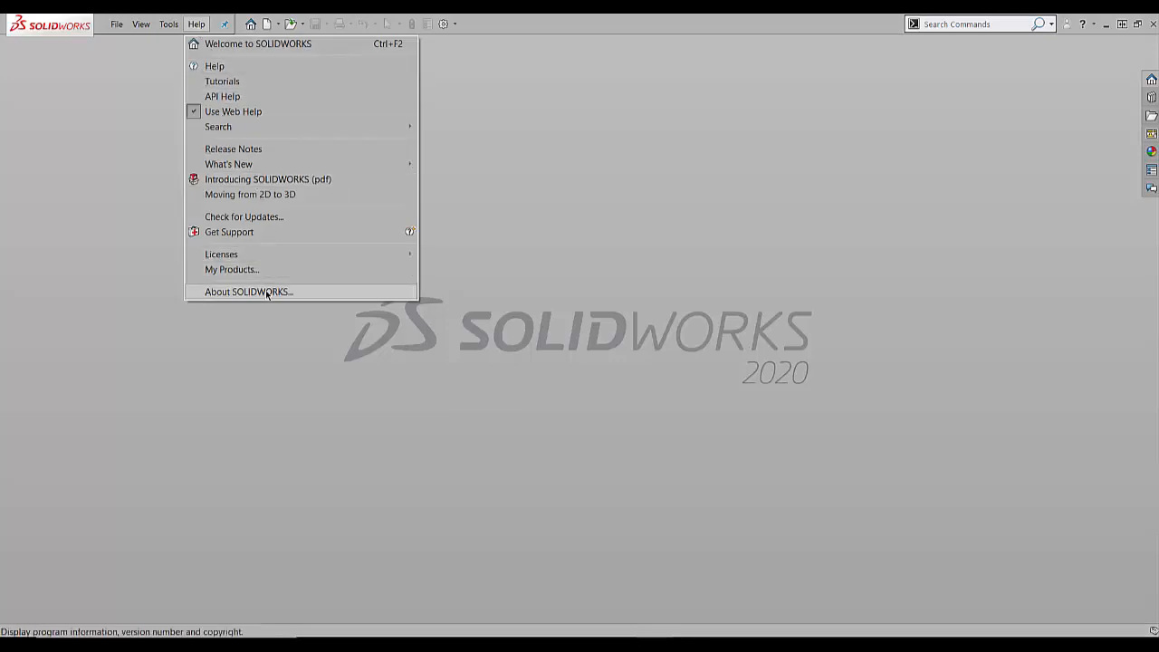
click(248, 292)
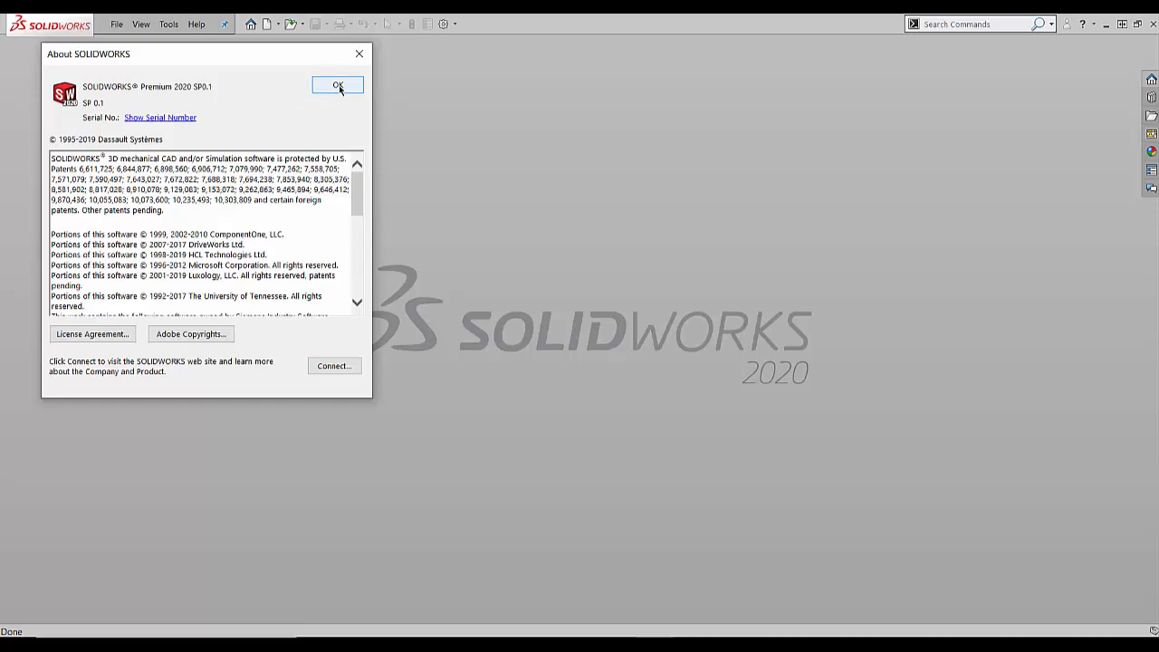
click(337, 84)
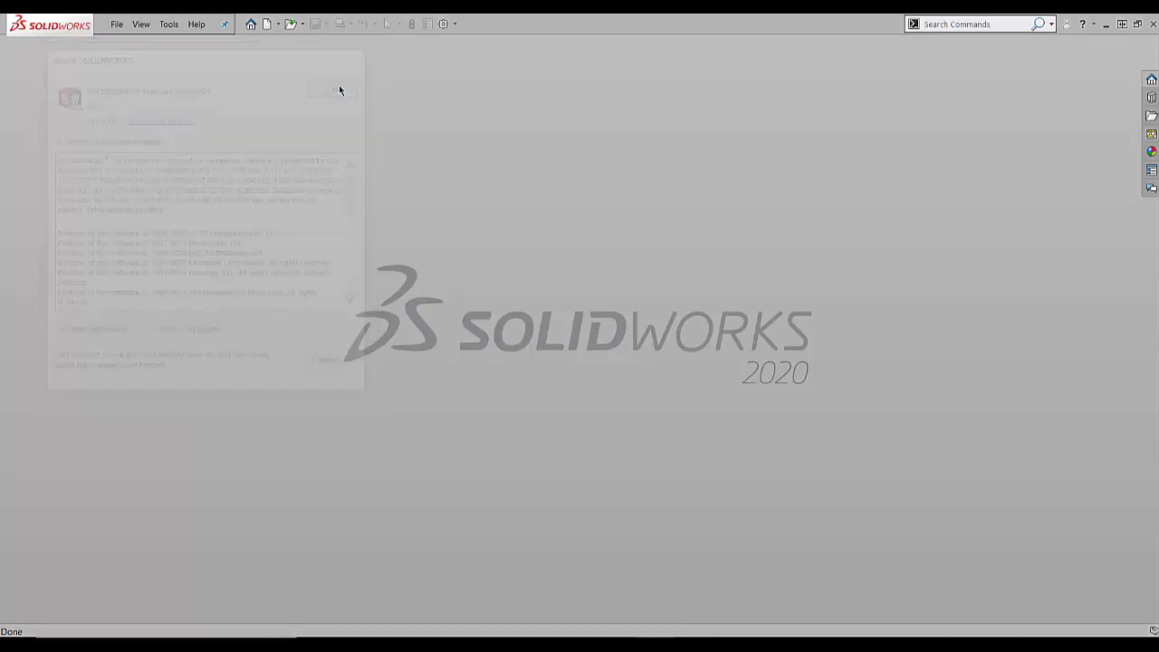
Reopen the Help menu and choose Deactivate Licenses.
click(340, 91)
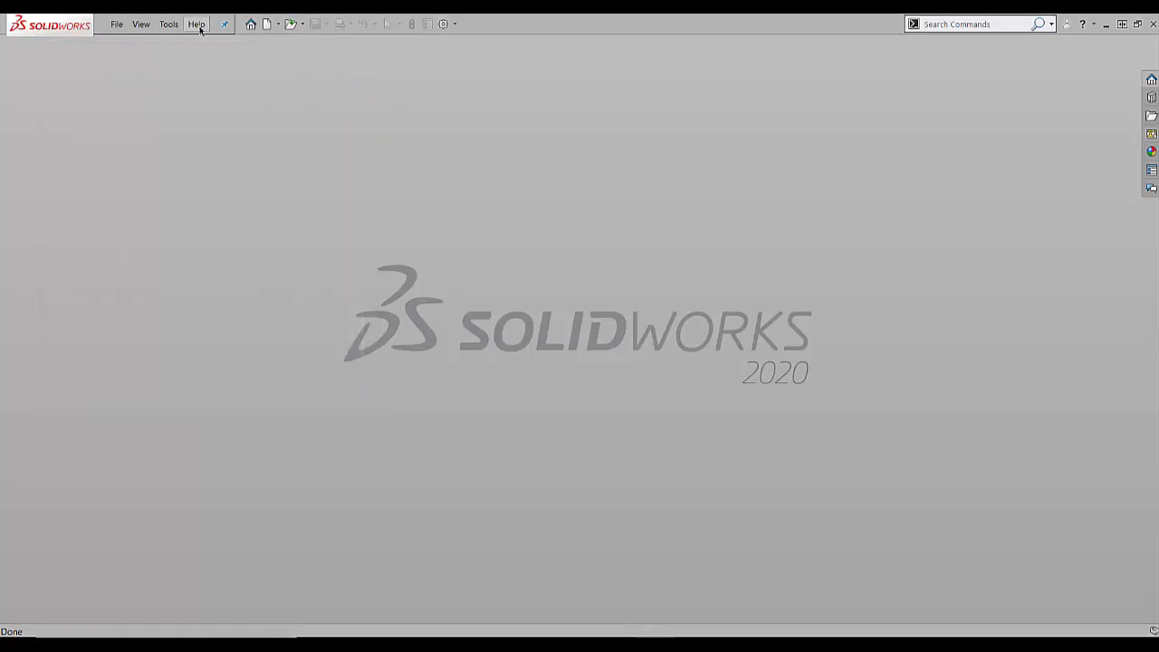
click(196, 24)
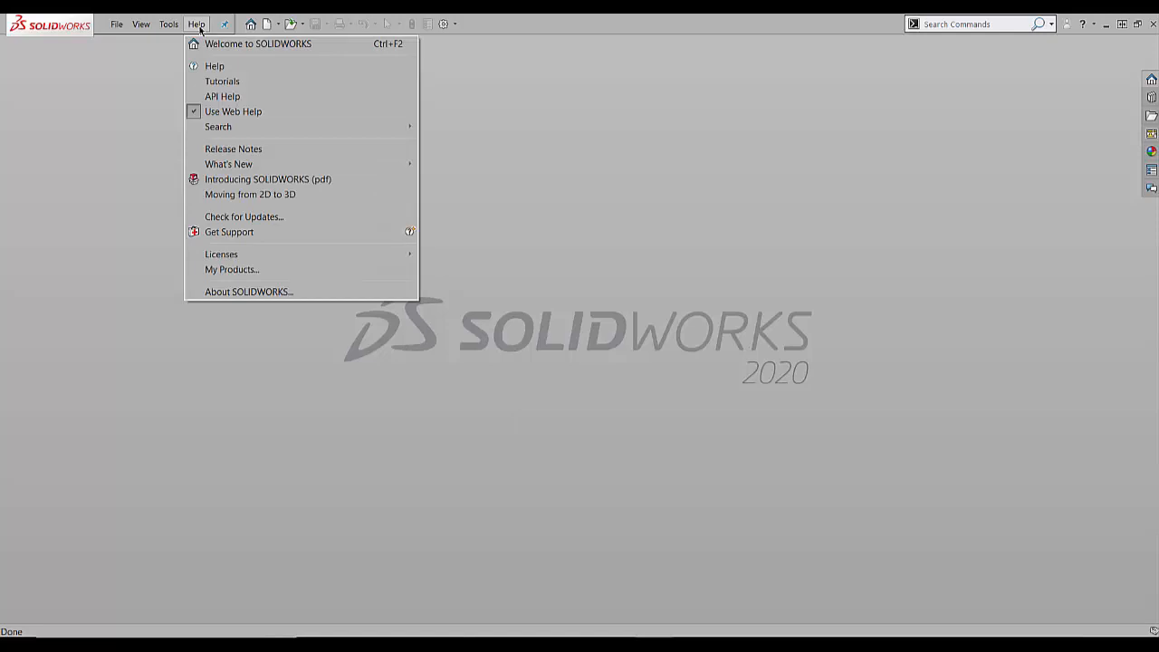
mouse_move(296, 254)
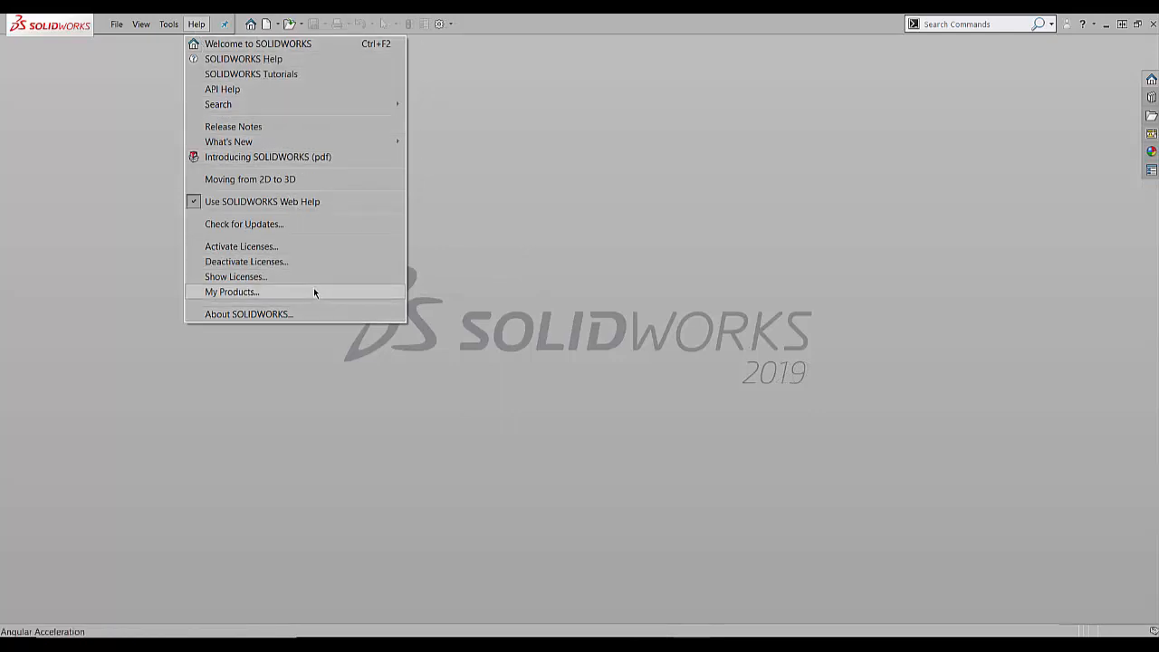
mouse_move(328, 247)
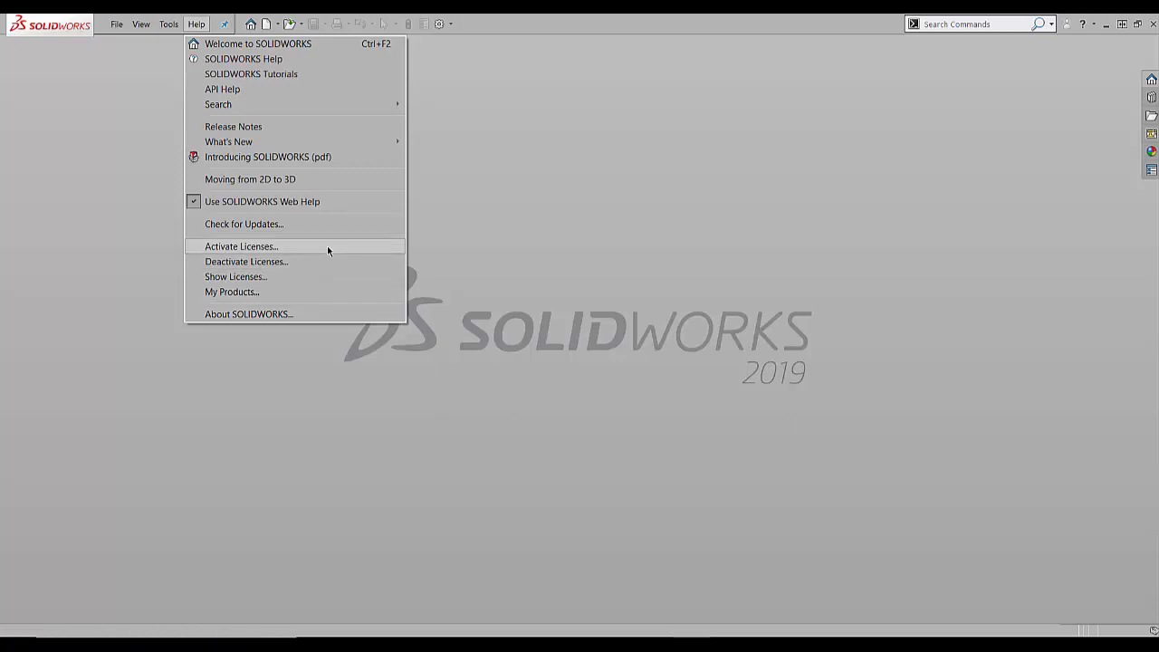
click(246, 262)
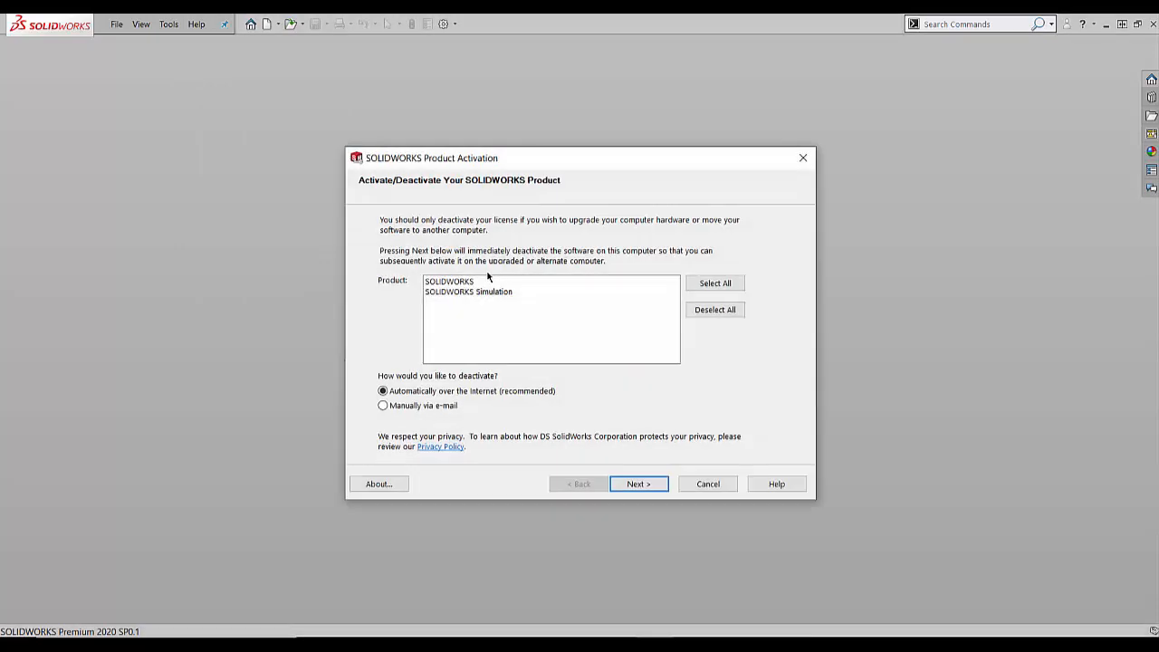
Select all products for automatic internet deactivation and proceed.
click(449, 282)
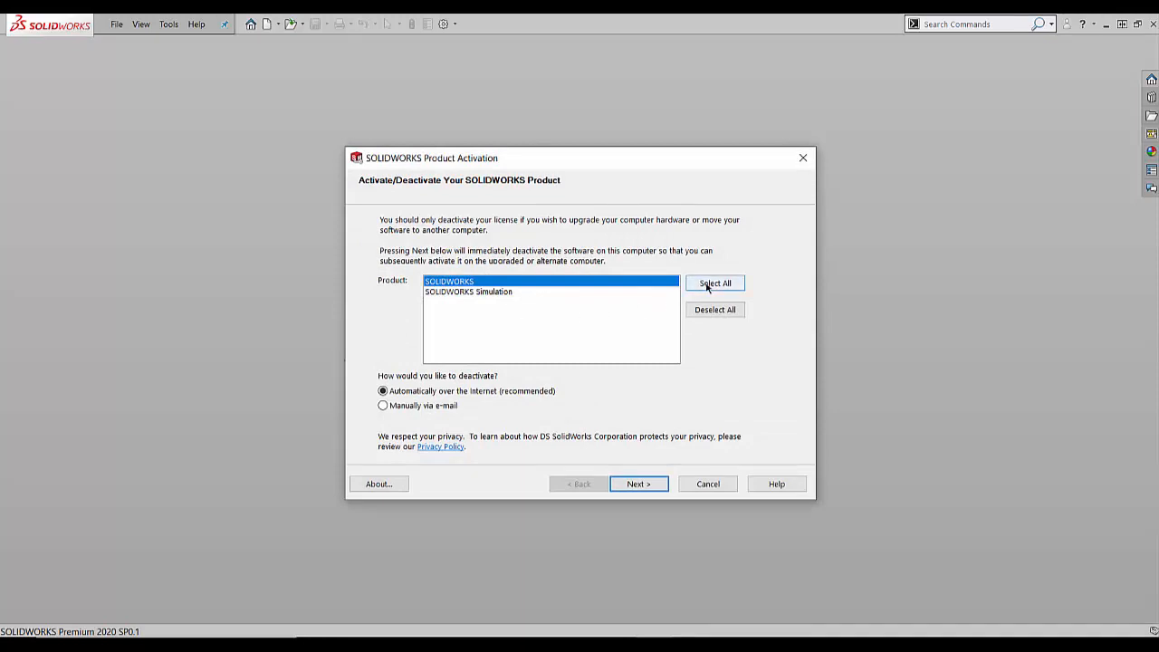
mouse_move(494, 401)
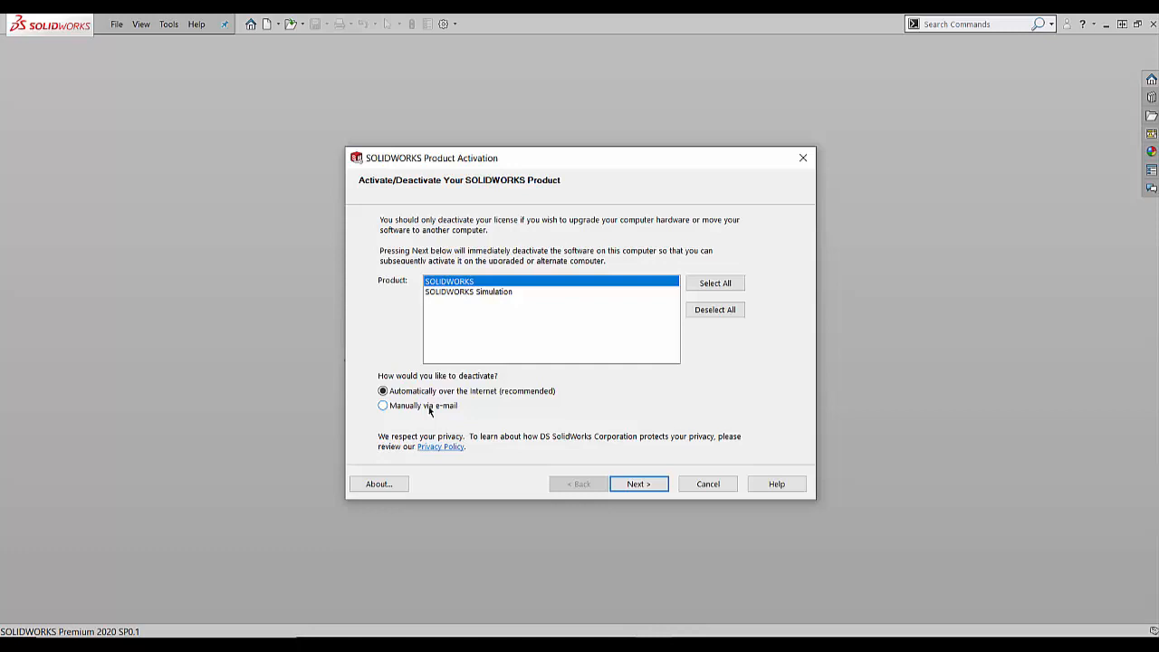
mouse_move(615, 448)
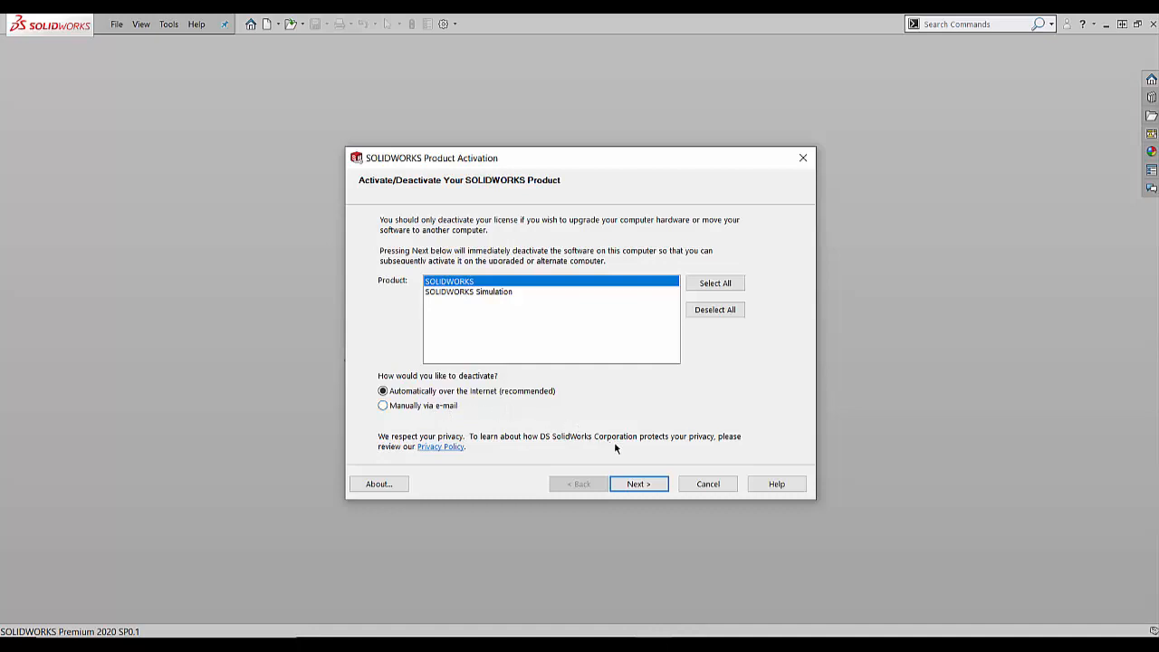
click(638, 484)
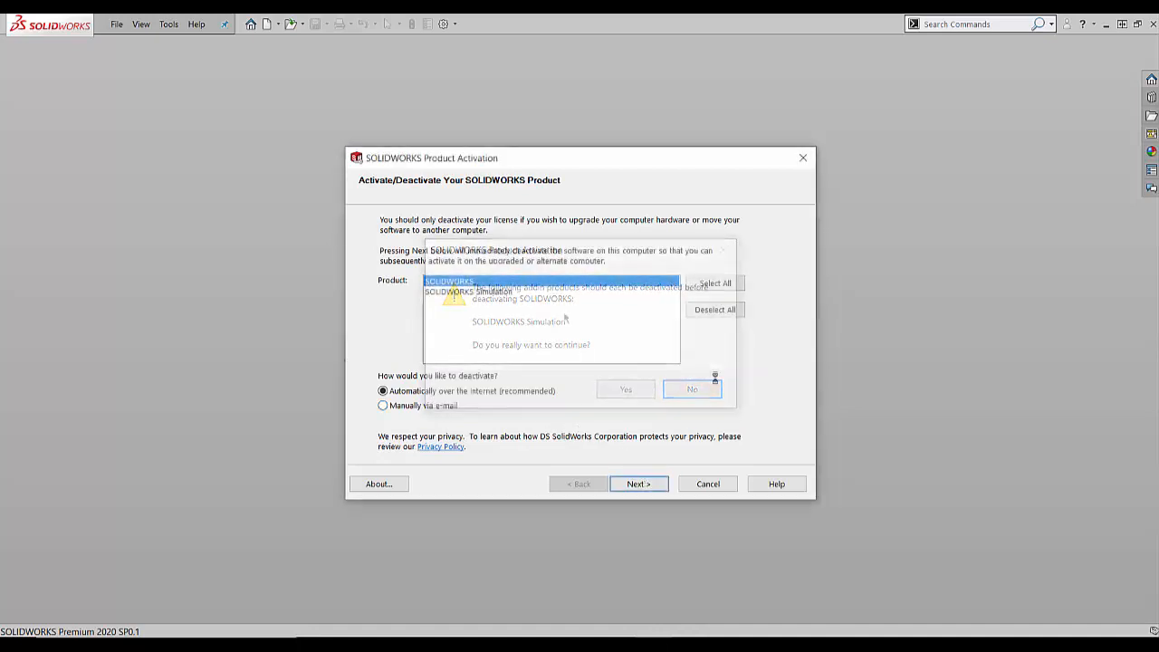
Confirm the Simulation warning so deactivation completes successfully.
click(624, 389)
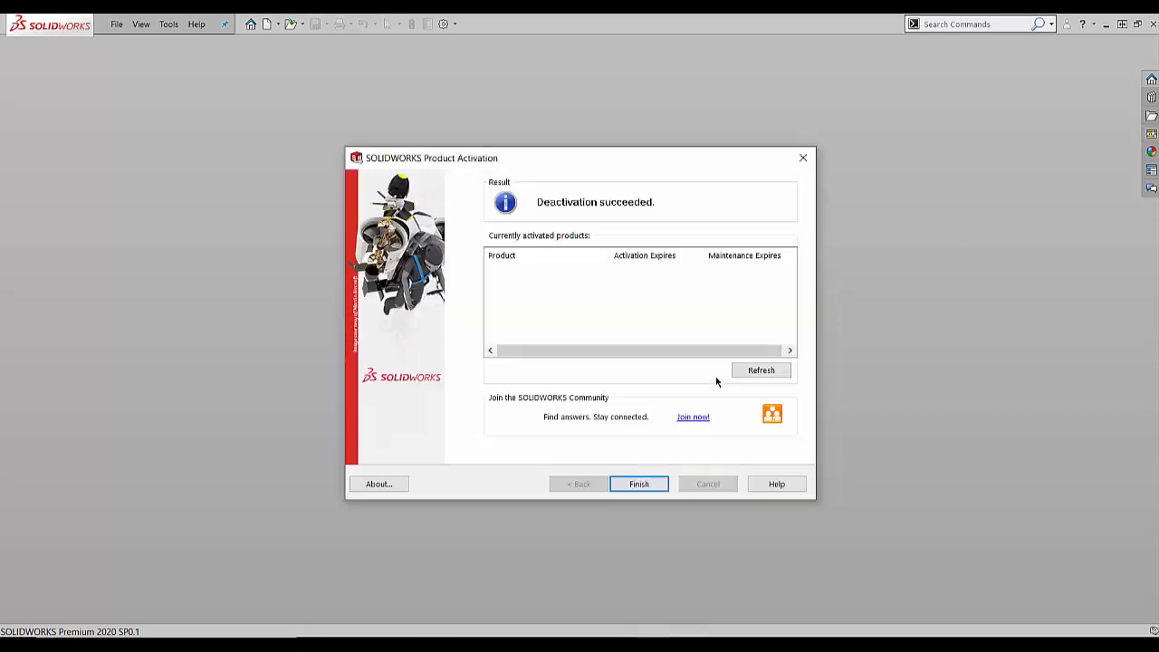
mouse_move(530, 254)
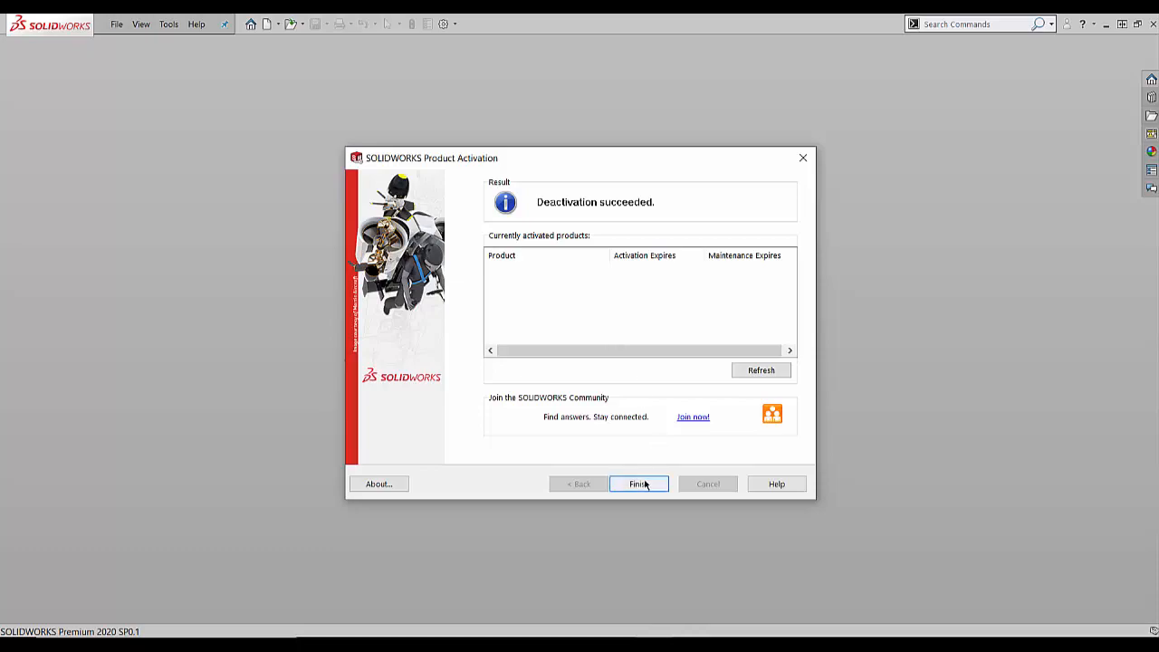
Finish the deactivation wizard and relaunch SOLIDWORKS 2020 from its desktop shortcut.
click(639, 484)
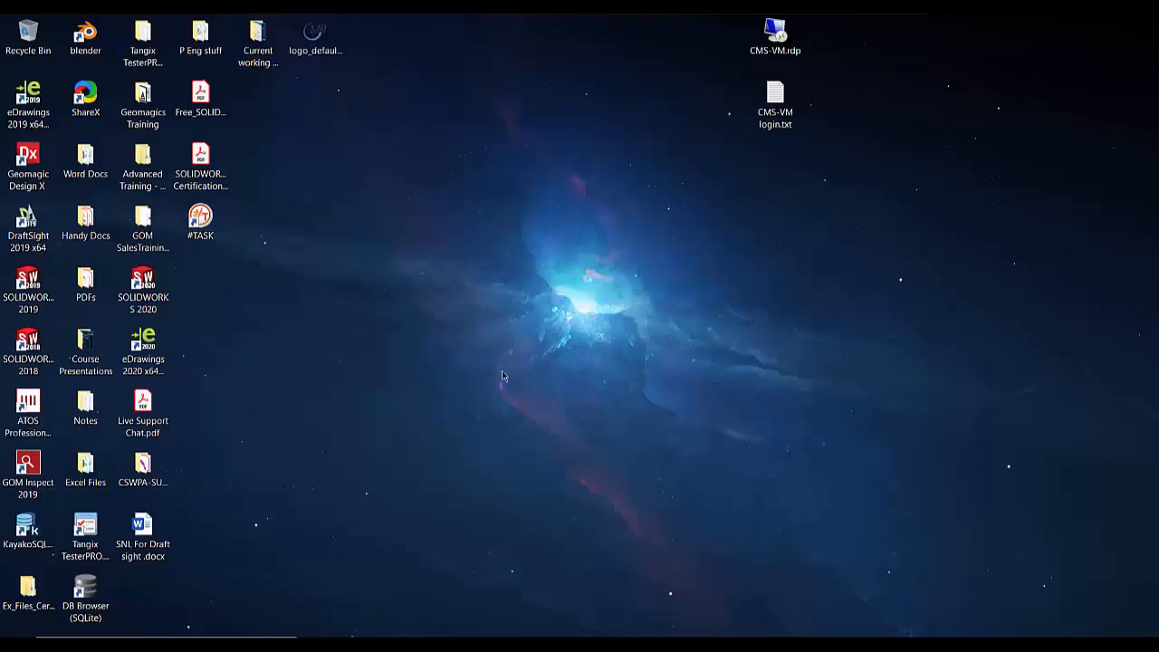
click(142, 288)
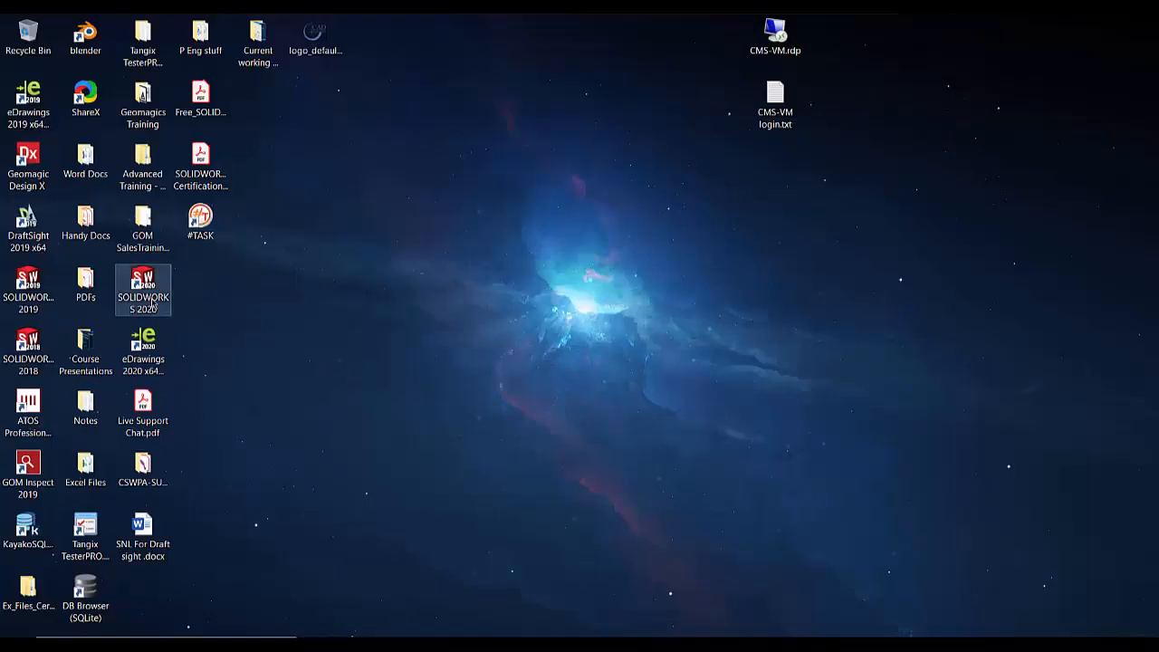
double_click(142, 290)
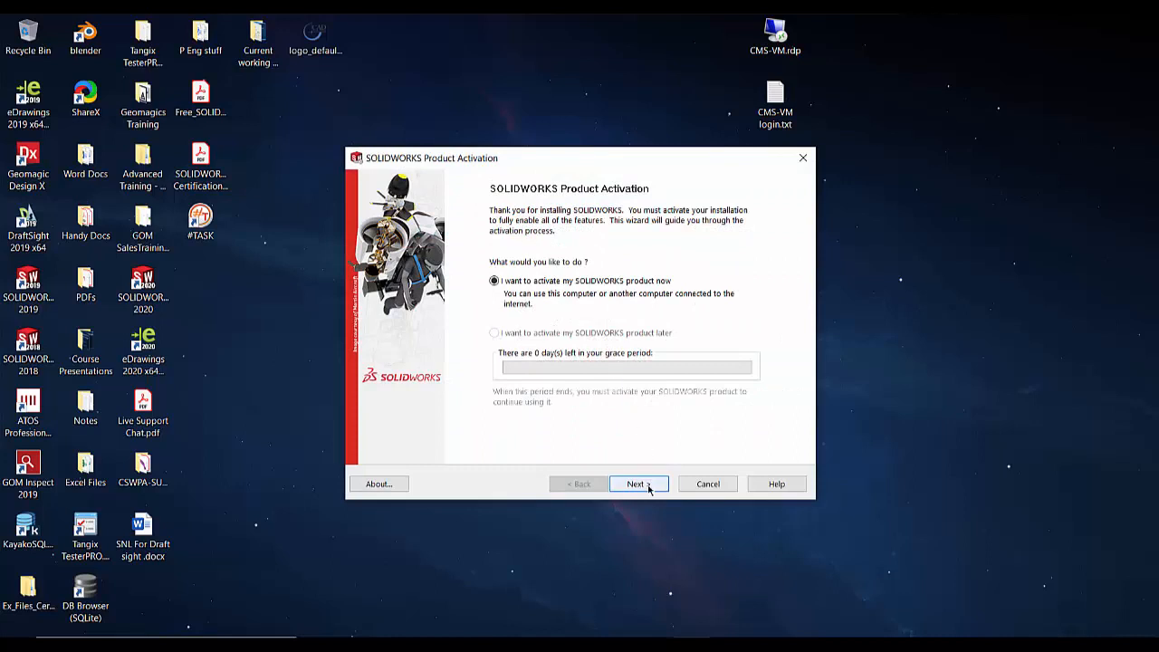
Reactivate SOLIDWORKS Premium and other products automatically over the internet.
click(639, 483)
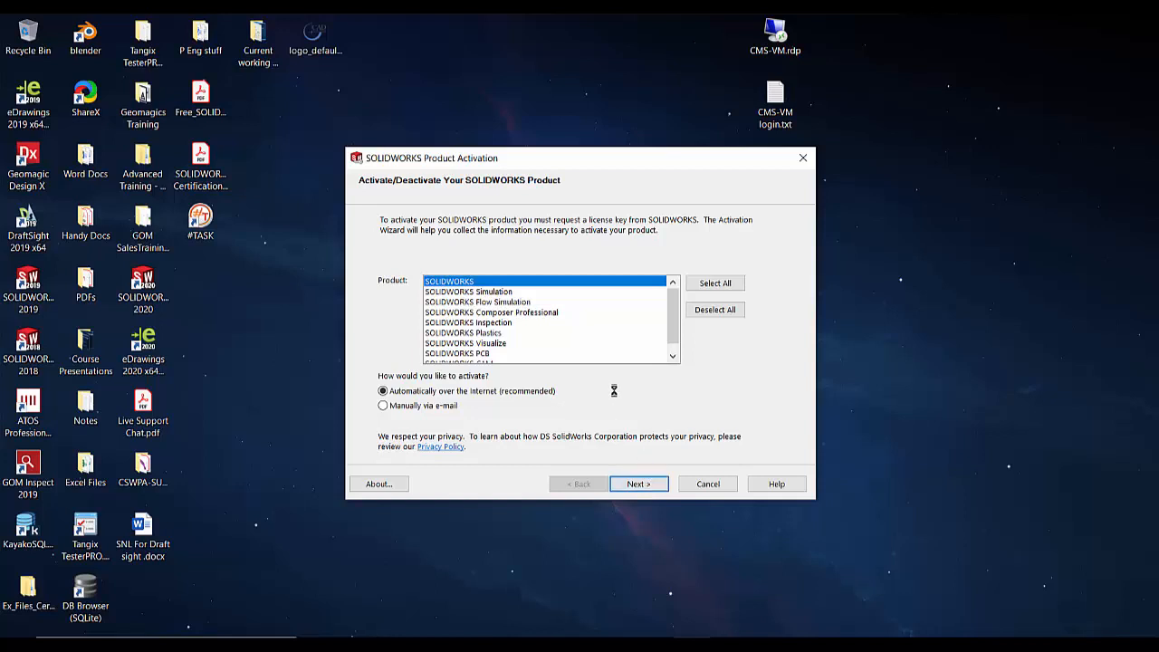
mouse_move(624, 386)
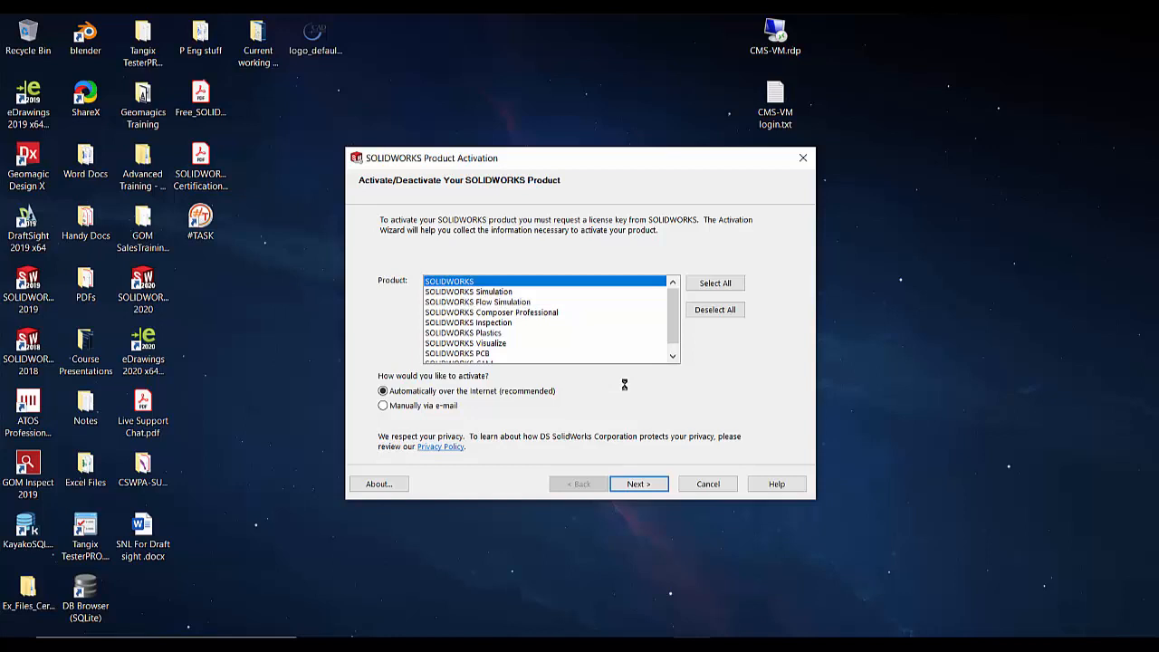
click(638, 483)
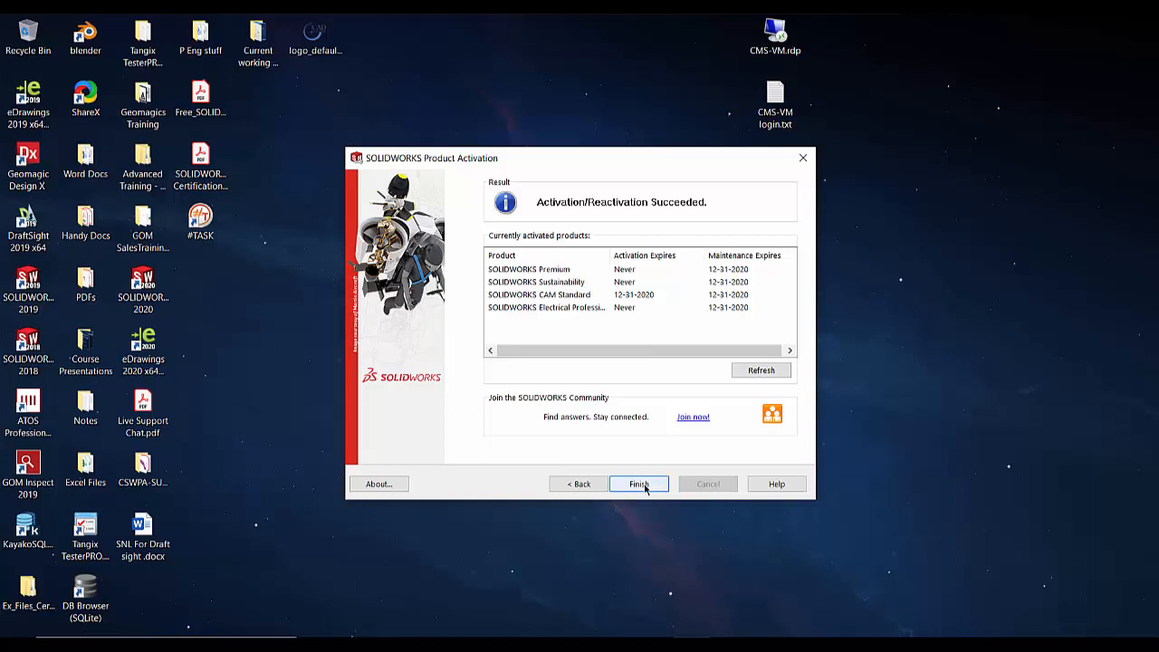
click(638, 484)
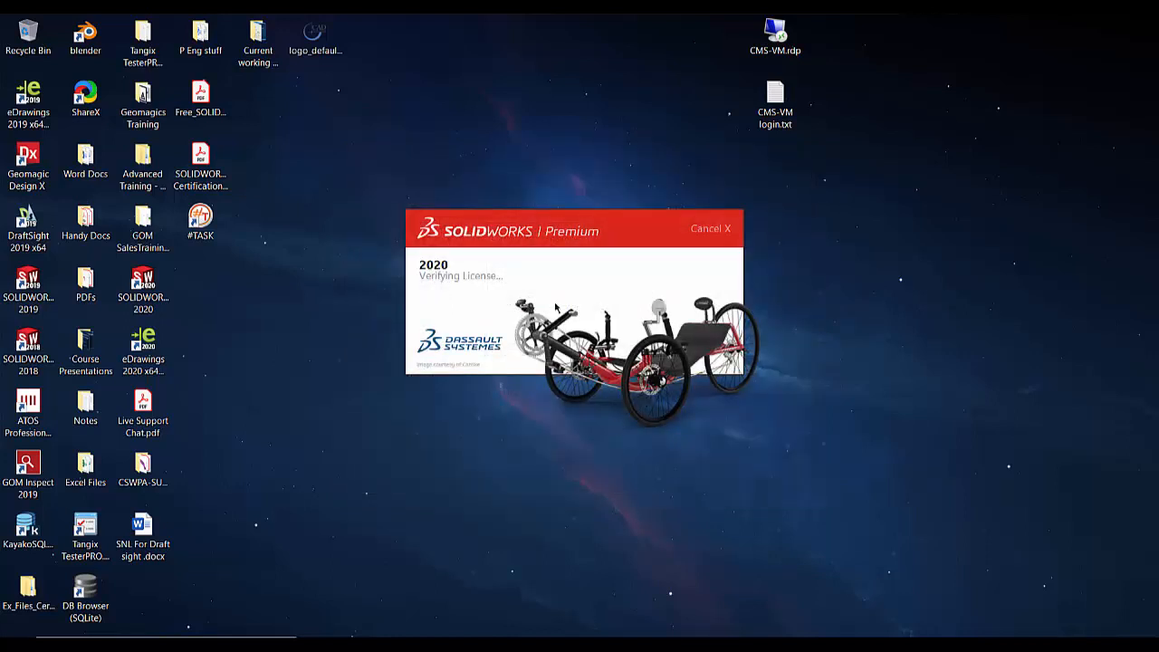